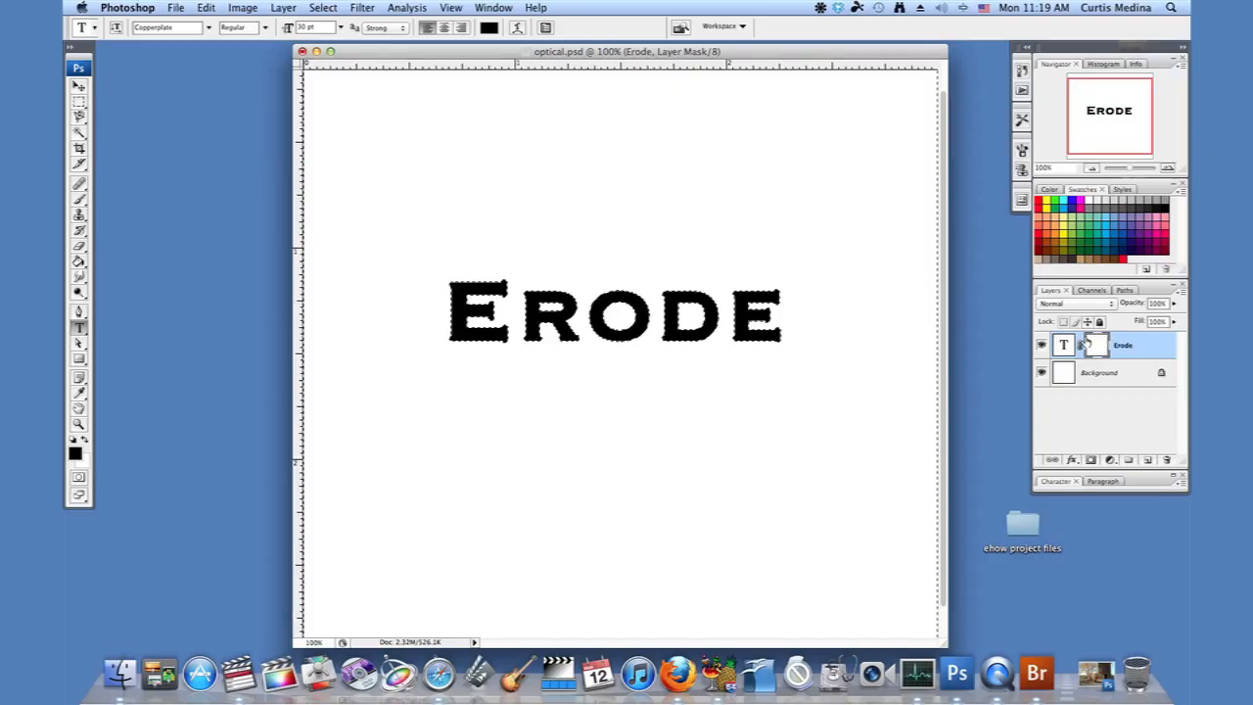
Fill the Erode layer mask with black around the white letter shapes using the Paint Bucket
{"action": "left_click", "coordinate": [1065, 345]}
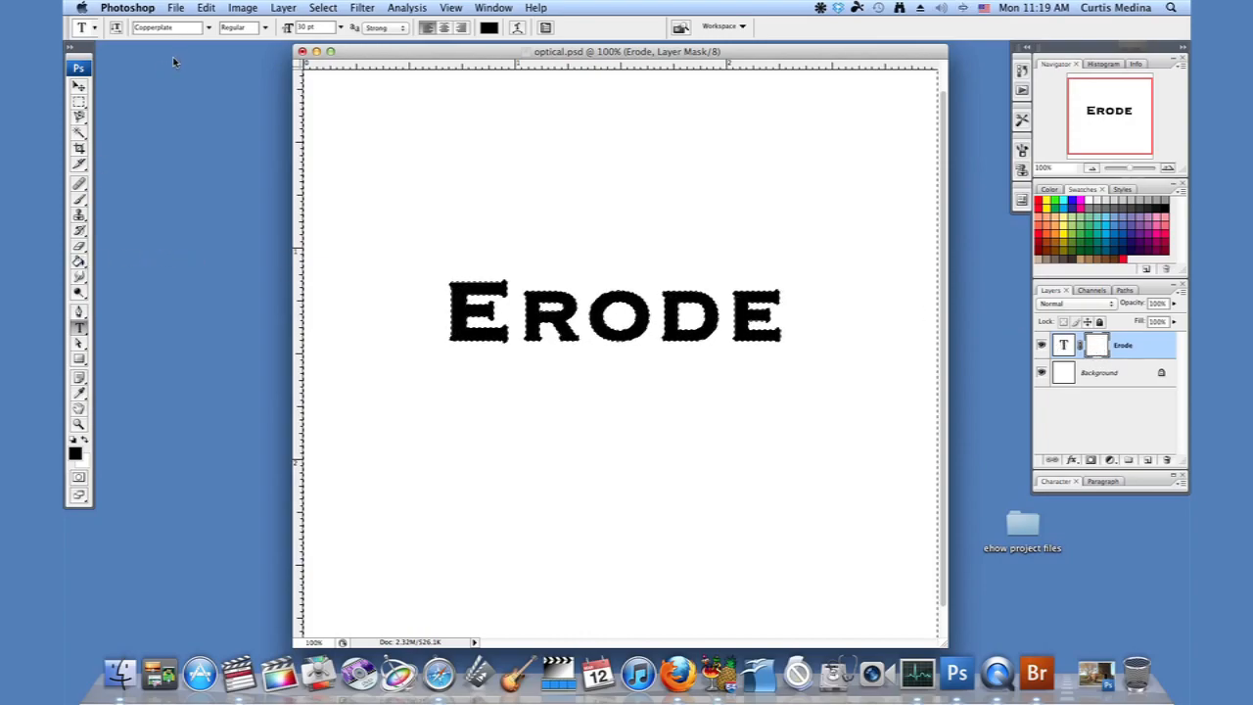
{"action": "left_click", "coordinate": [78, 260]}
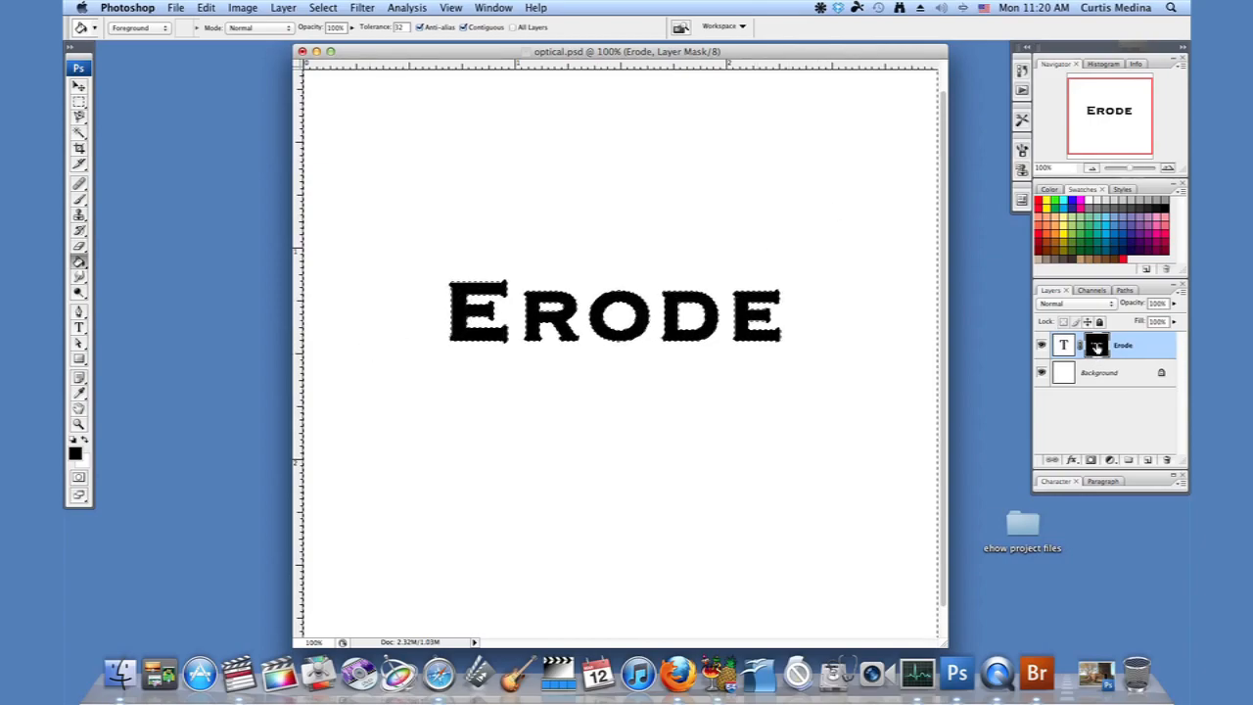
{"action": "left_click", "coordinate": [1065, 345]}
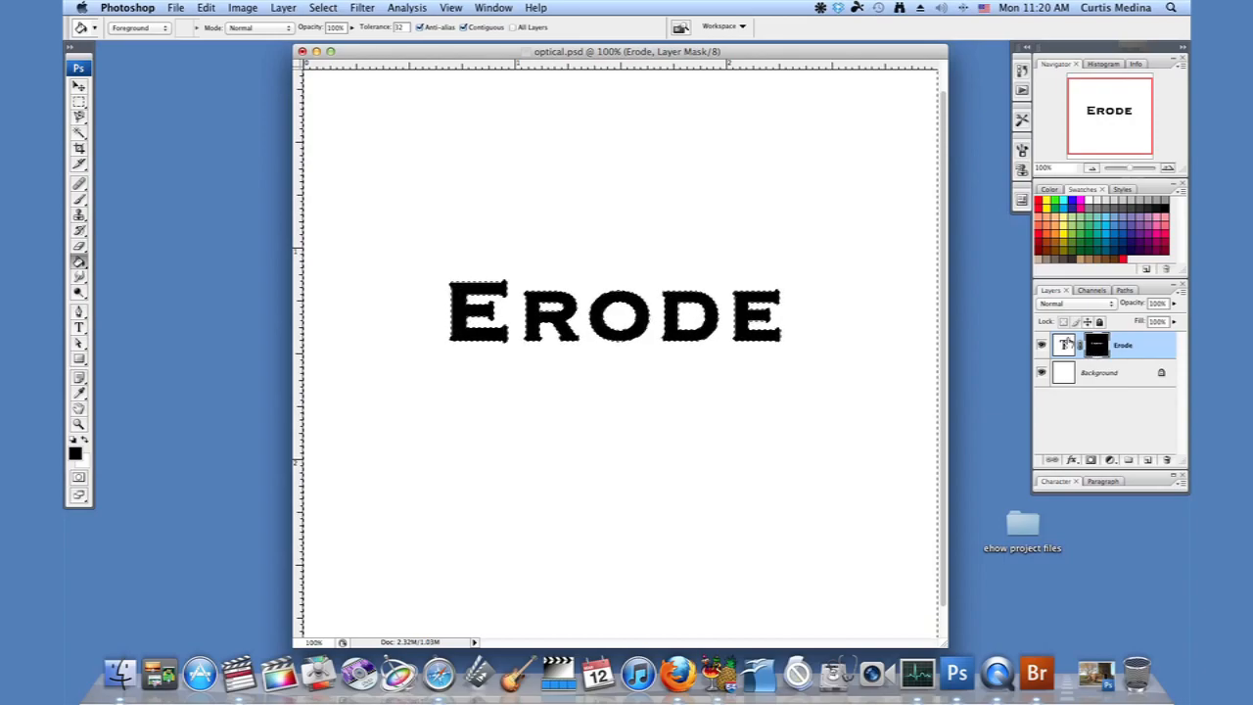
{"action": "left_click", "coordinate": [1097, 345]}
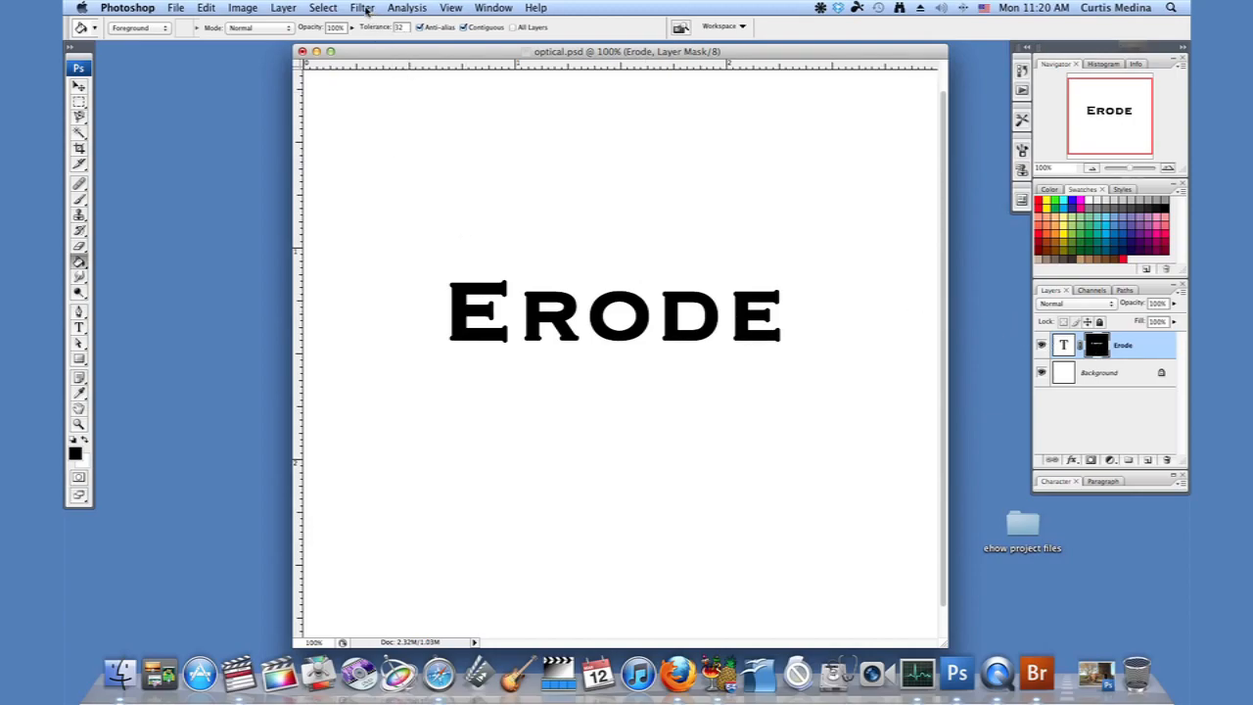
Choose the Spatter filter from Filter > Brush Strokes
{"action": "left_click", "coordinate": [363, 8]}
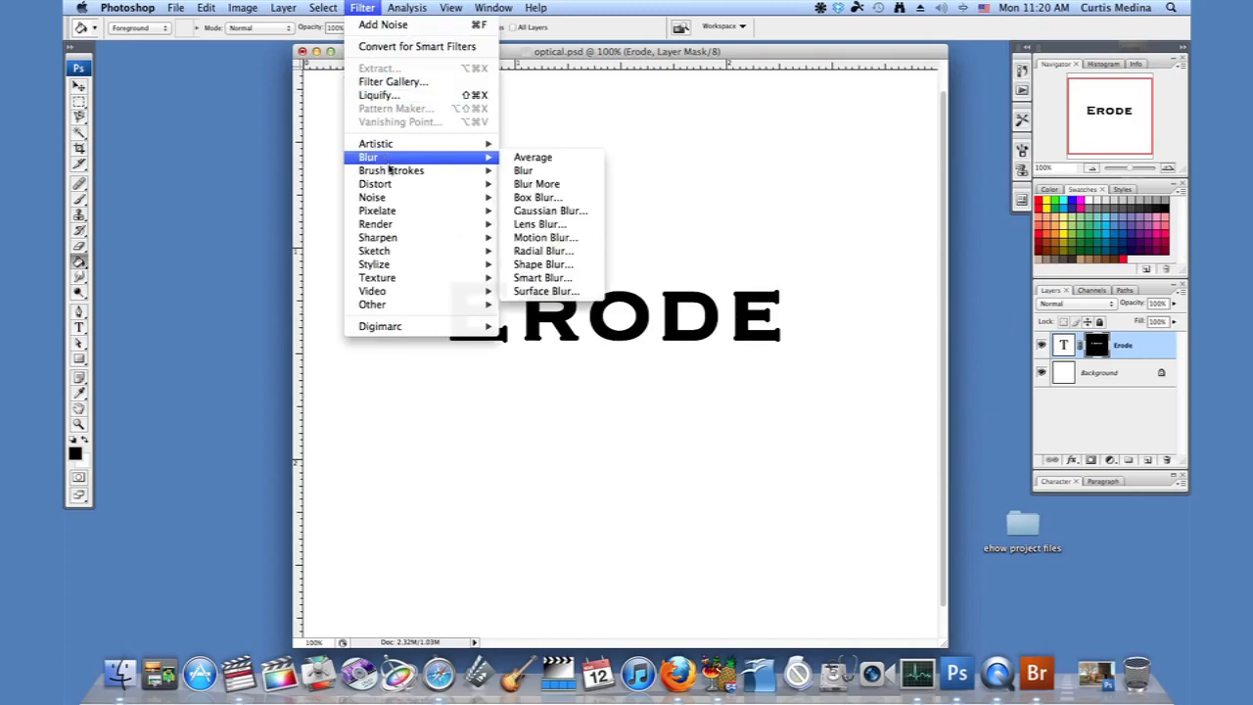
{"action": "mouse_move", "coordinate": [391, 168]}
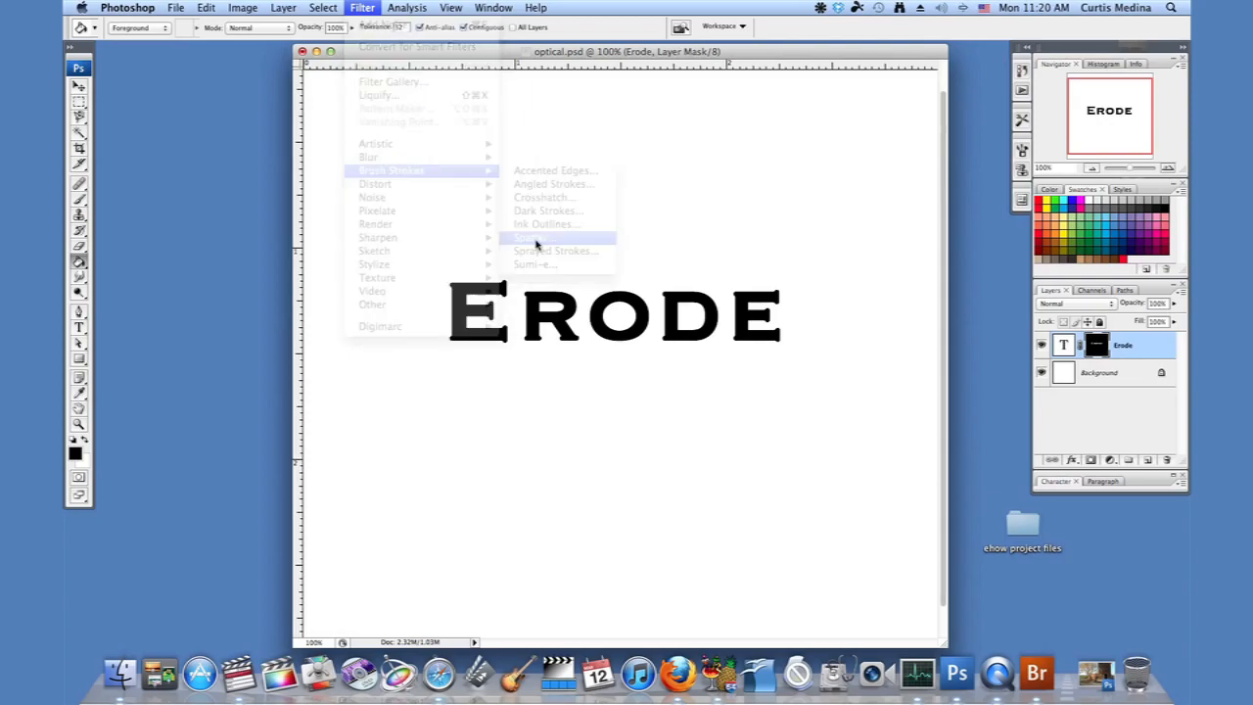
{"action": "left_click", "coordinate": [533, 237]}
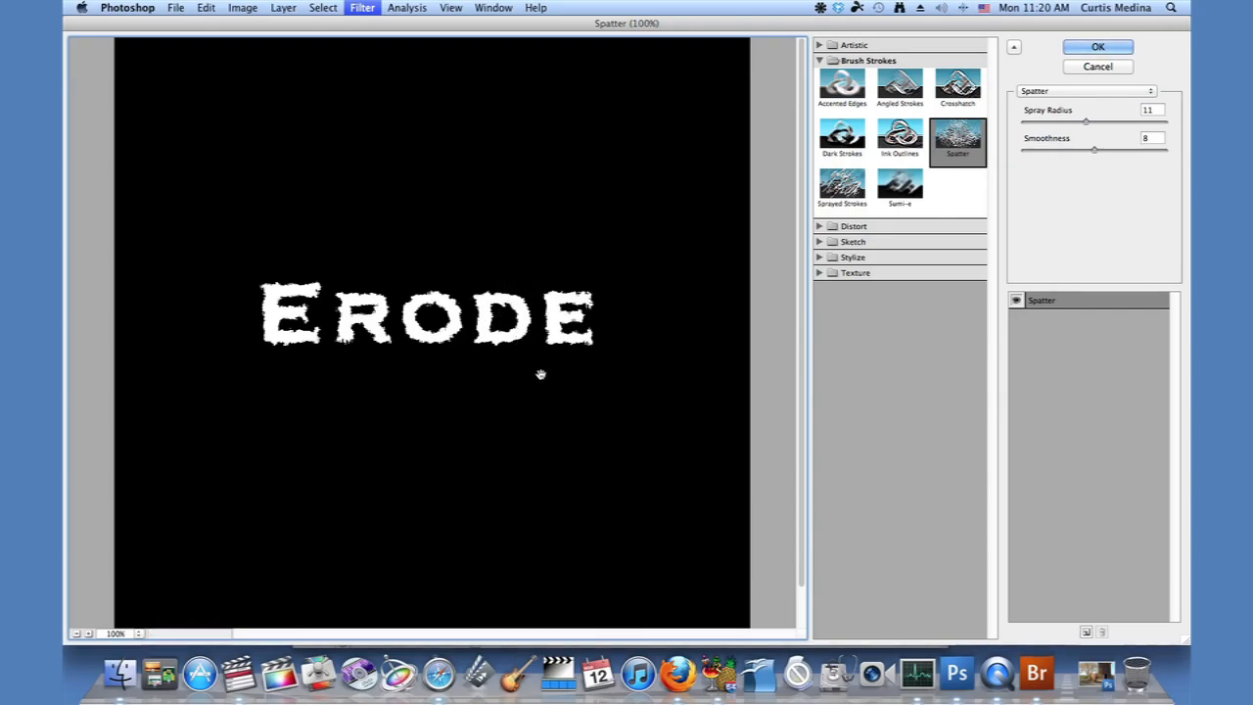
{"action": "mouse_move", "coordinate": [441, 323]}
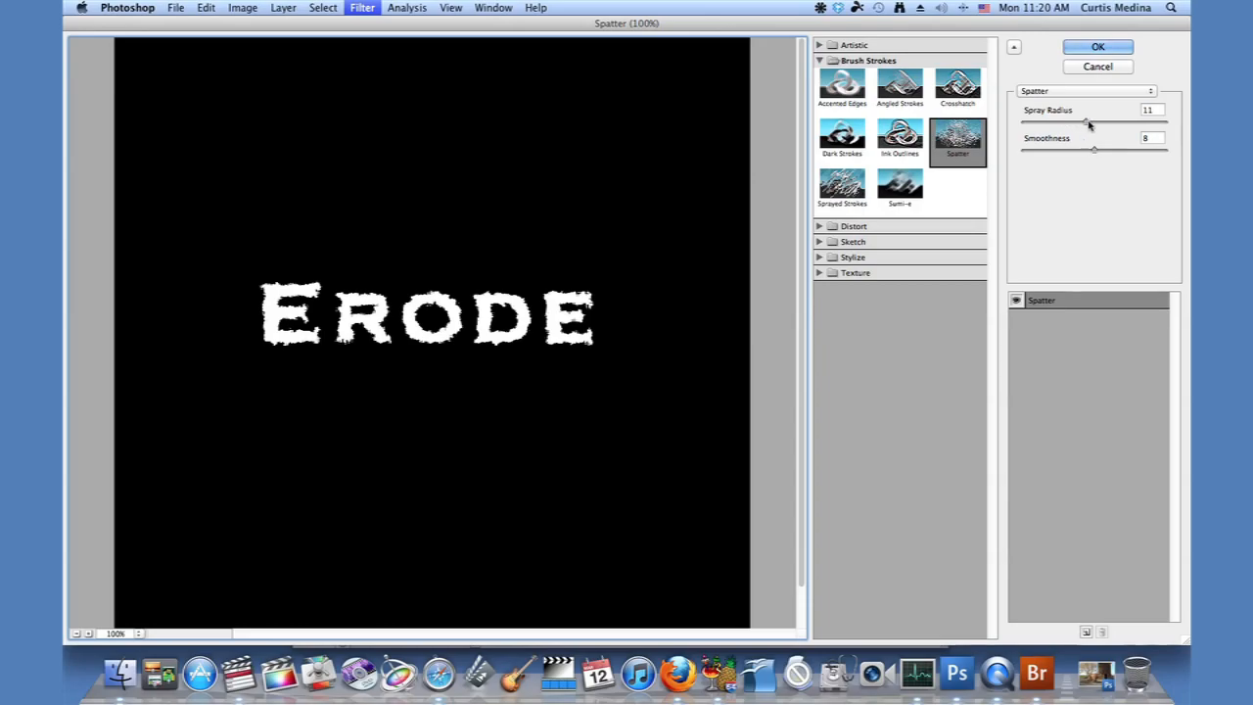
Test stronger and weaker Spatter values, settling on Spray Radius 11 and Smoothness 7
{"action": "left_click_drag", "start_coordinate": [1086, 121], "coordinate": [1022, 122]}
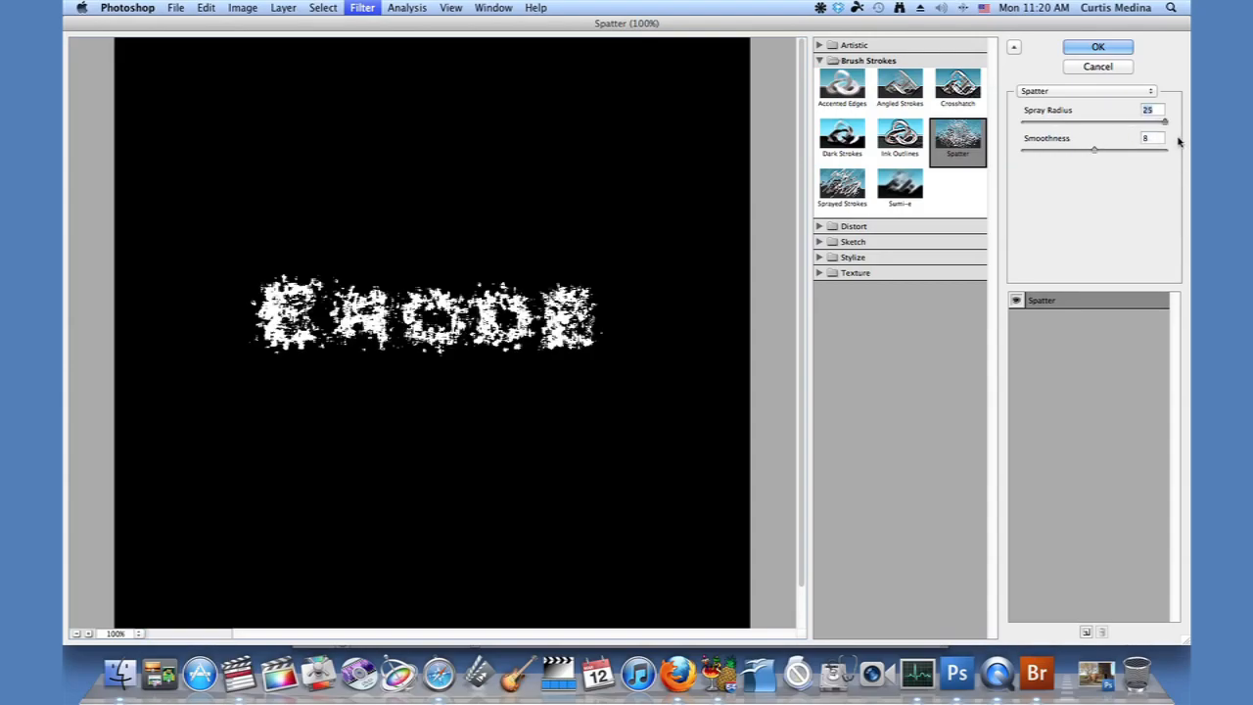
{"action": "left_click_drag", "start_coordinate": [1167, 121], "coordinate": [1136, 121]}
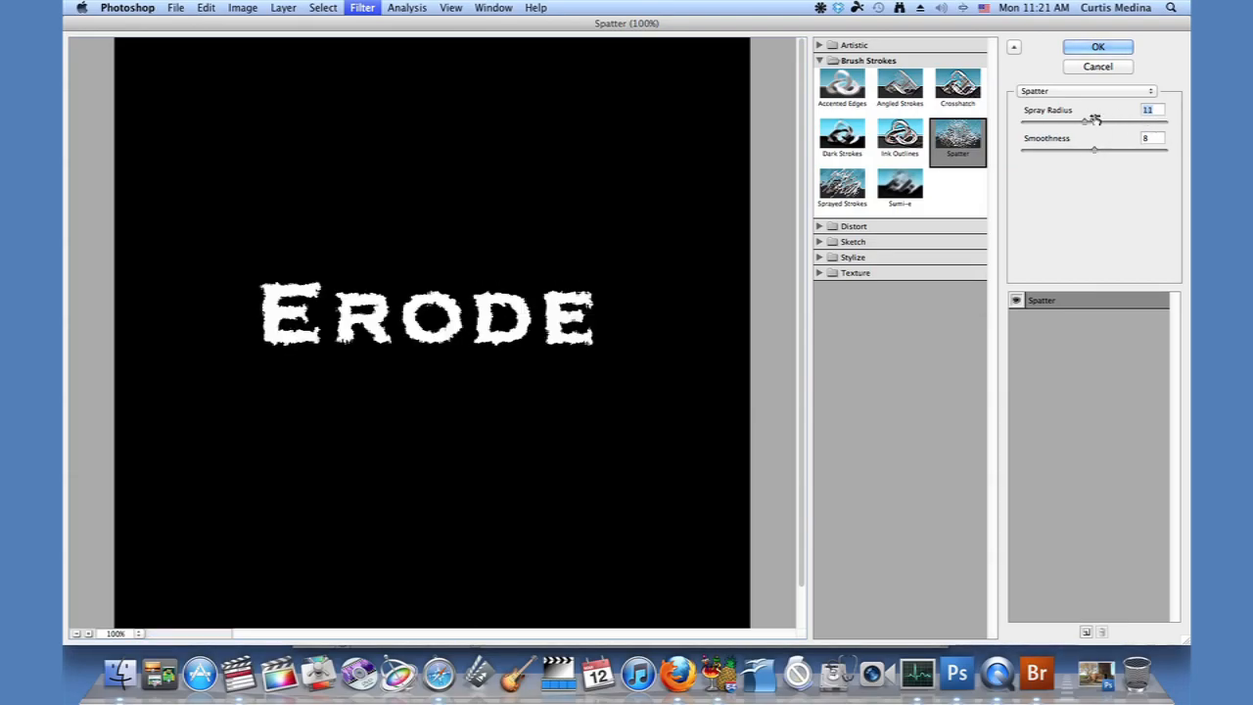
{"action": "mouse_move", "coordinate": [1097, 157]}
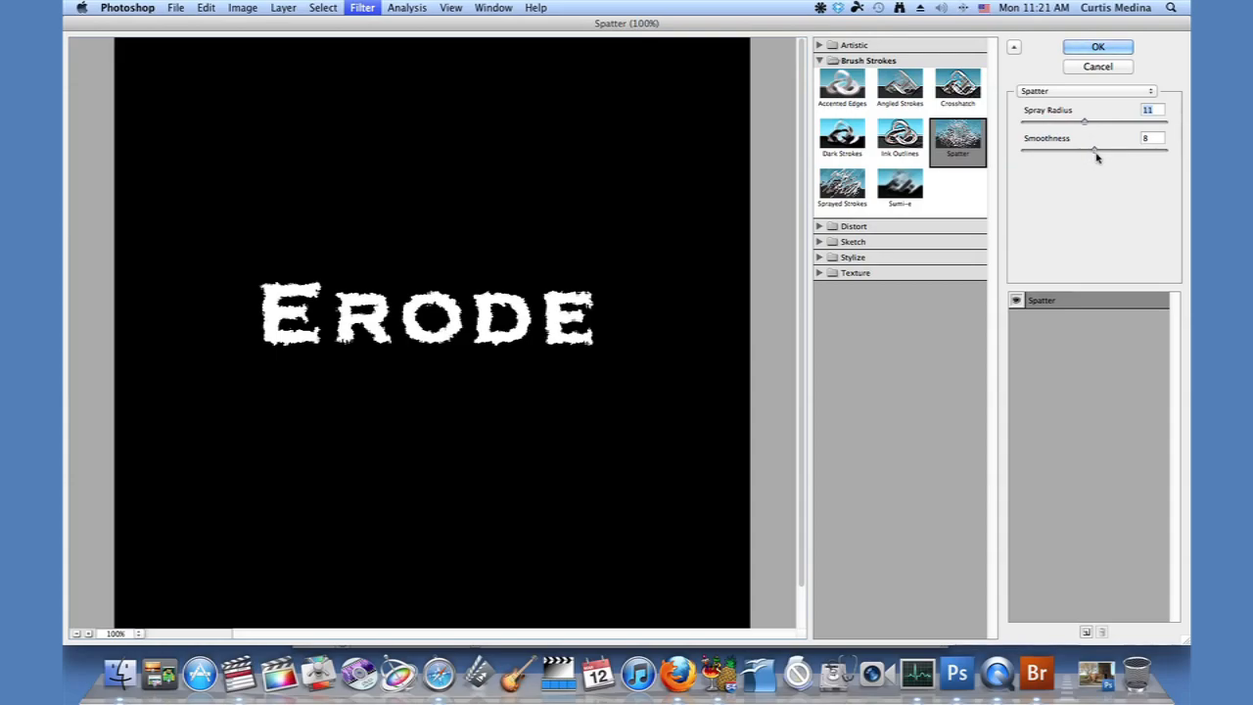
{"action": "left_click_drag", "start_coordinate": [1094, 149], "coordinate": [1024, 148]}
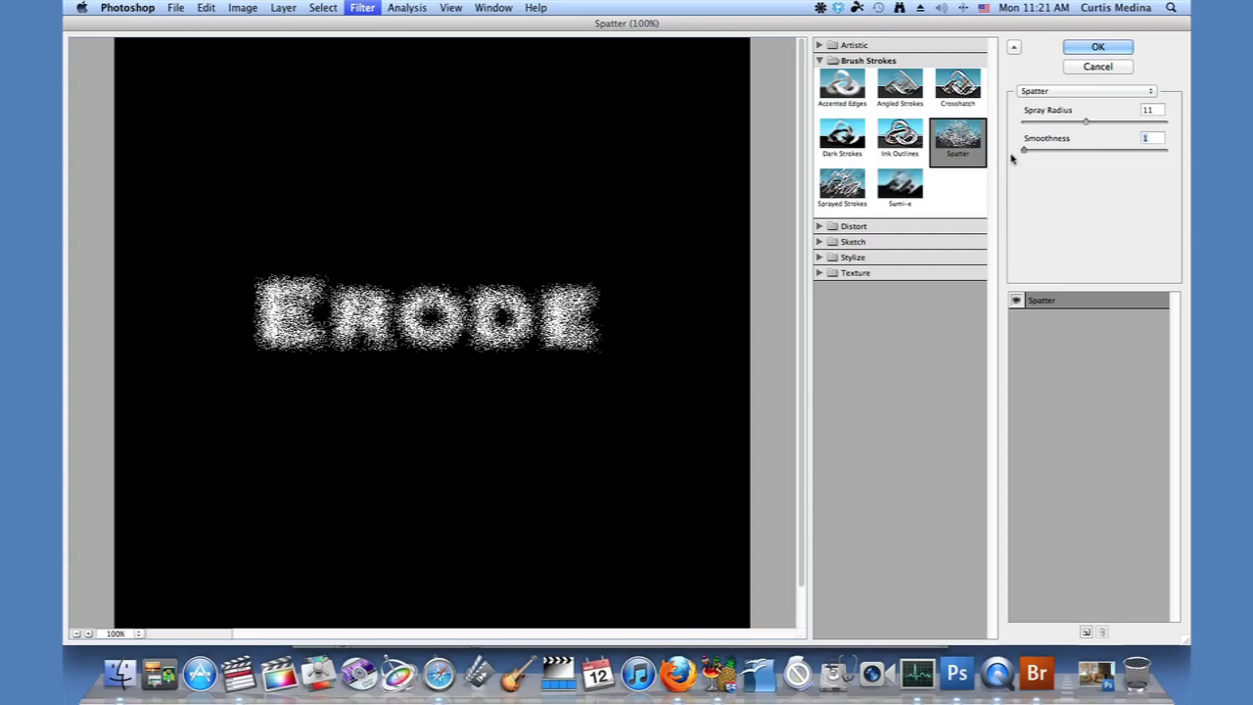
{"action": "mouse_move", "coordinate": [1008, 160]}
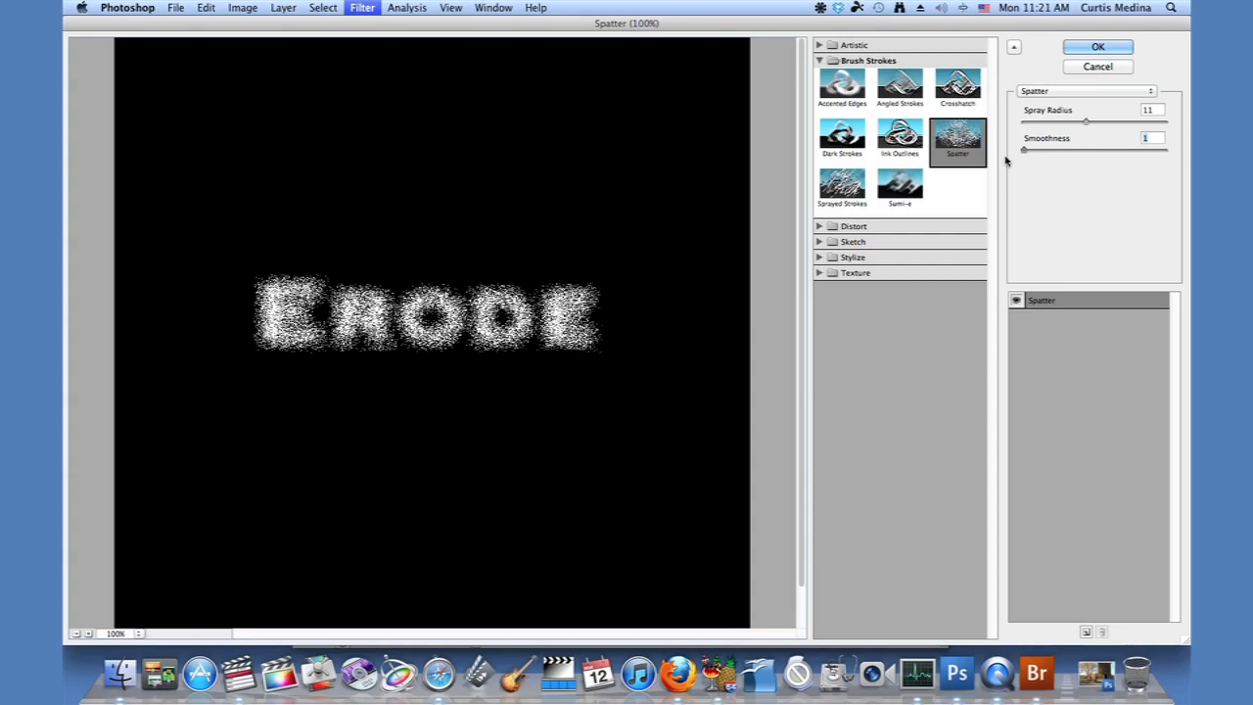
{"action": "left_click_drag", "start_coordinate": [1027, 149], "coordinate": [1164, 149]}
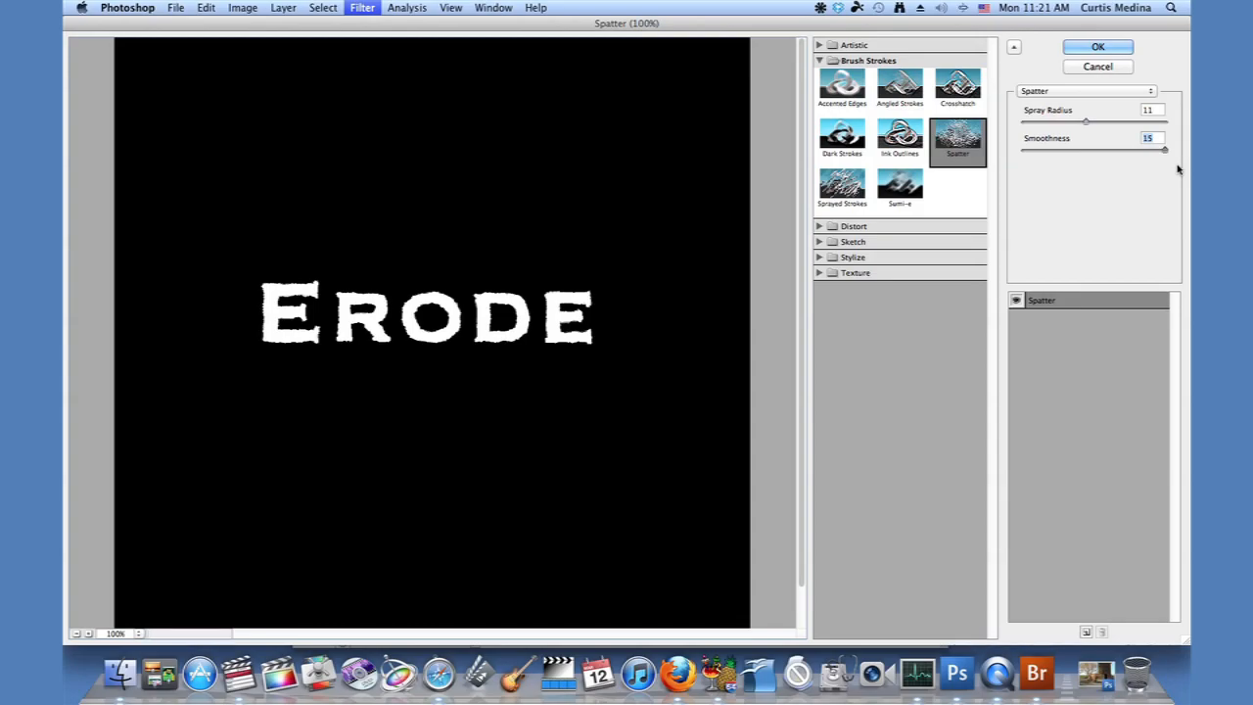
{"action": "mouse_move", "coordinate": [1179, 169]}
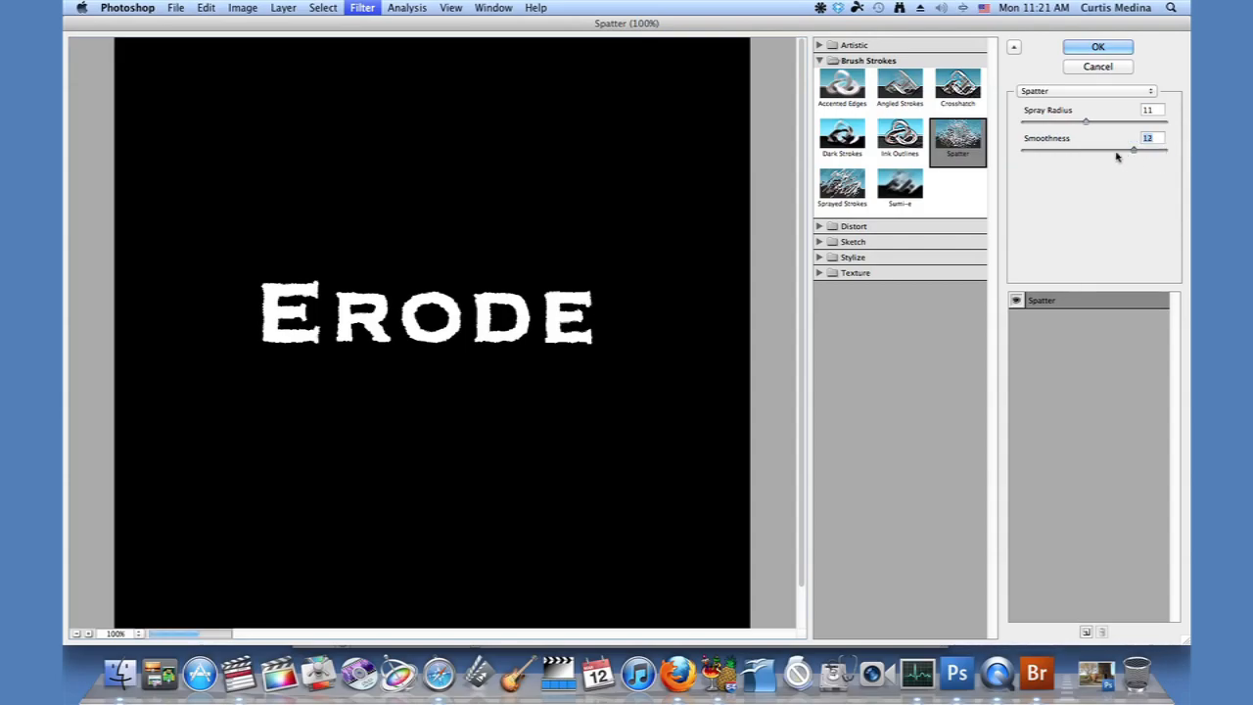
{"action": "left_click_drag", "start_coordinate": [1132, 149], "coordinate": [1085, 148]}
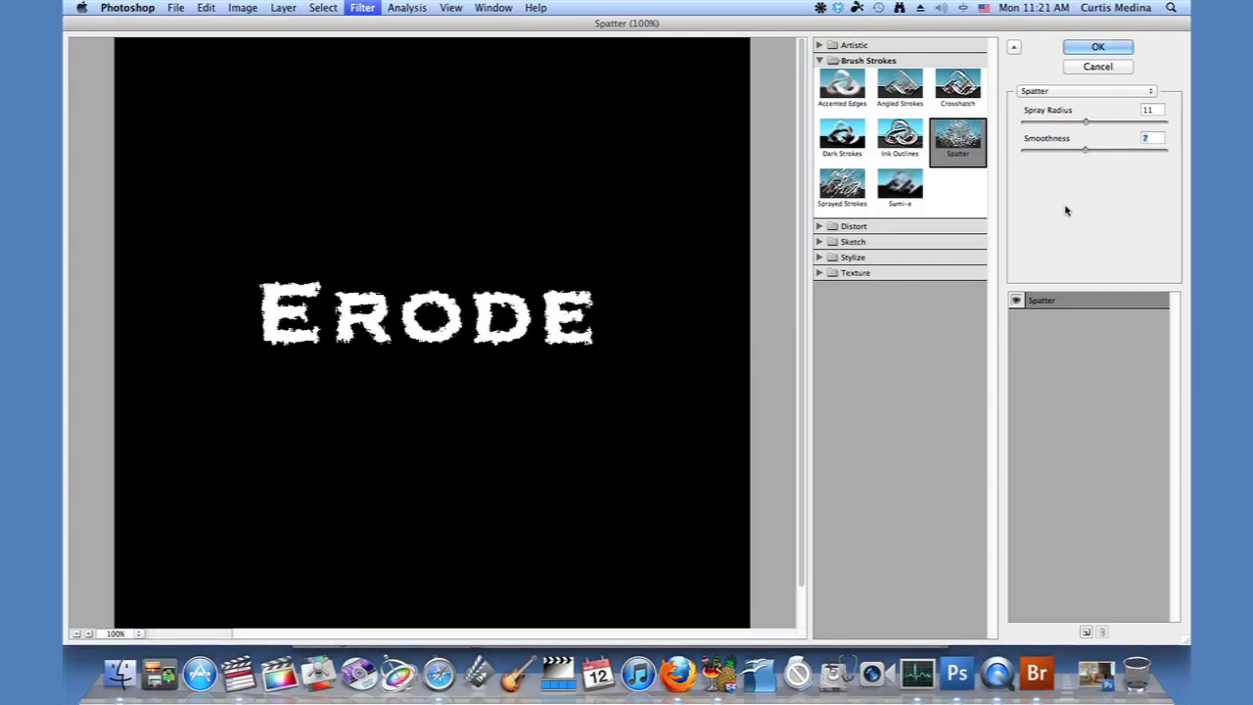
{"action": "mouse_move", "coordinate": [1113, 157]}
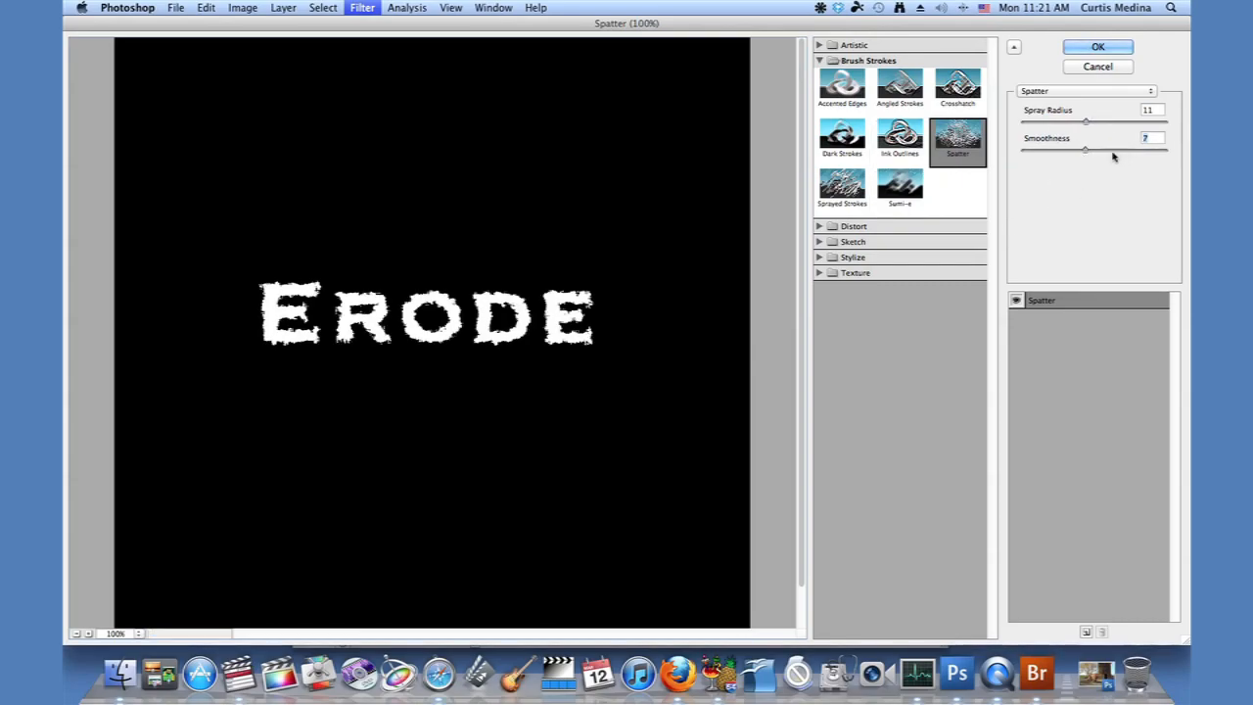
{"action": "left_click", "coordinate": [1097, 47]}
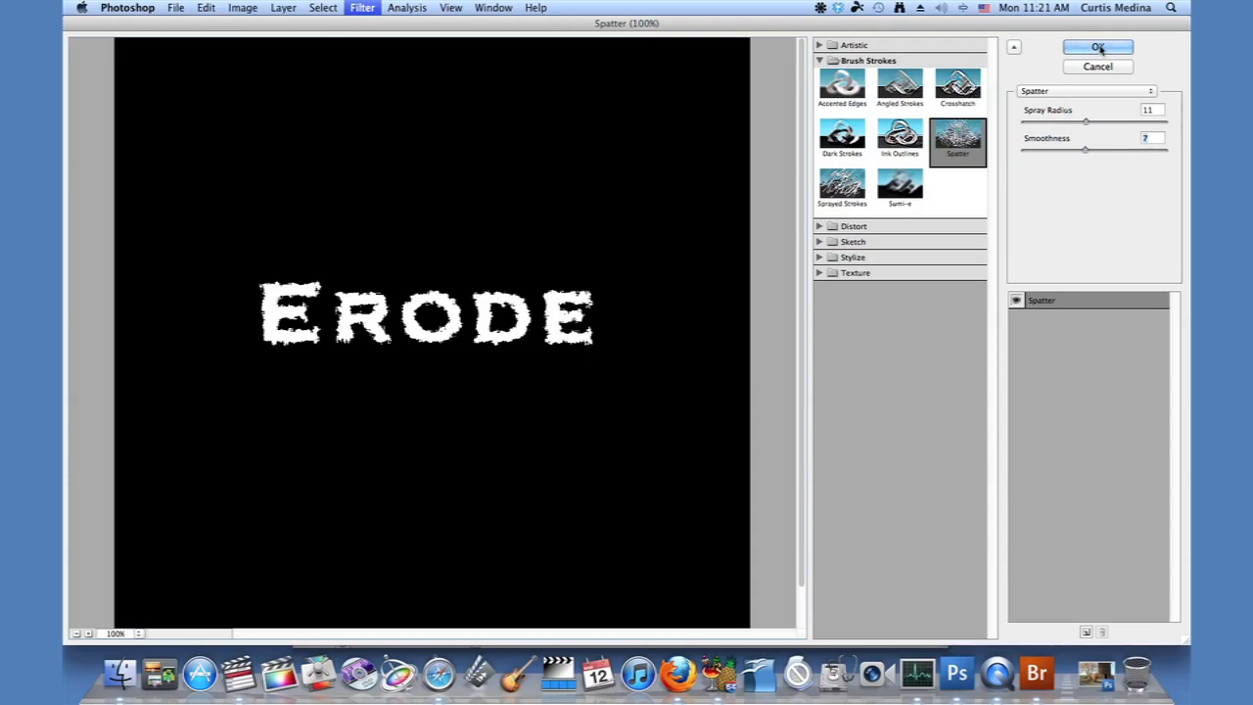
Apply Spatter to the mask, then disable and re-enable it to compare clean and eroded edges
{"action": "left_click", "coordinate": [1097, 47]}
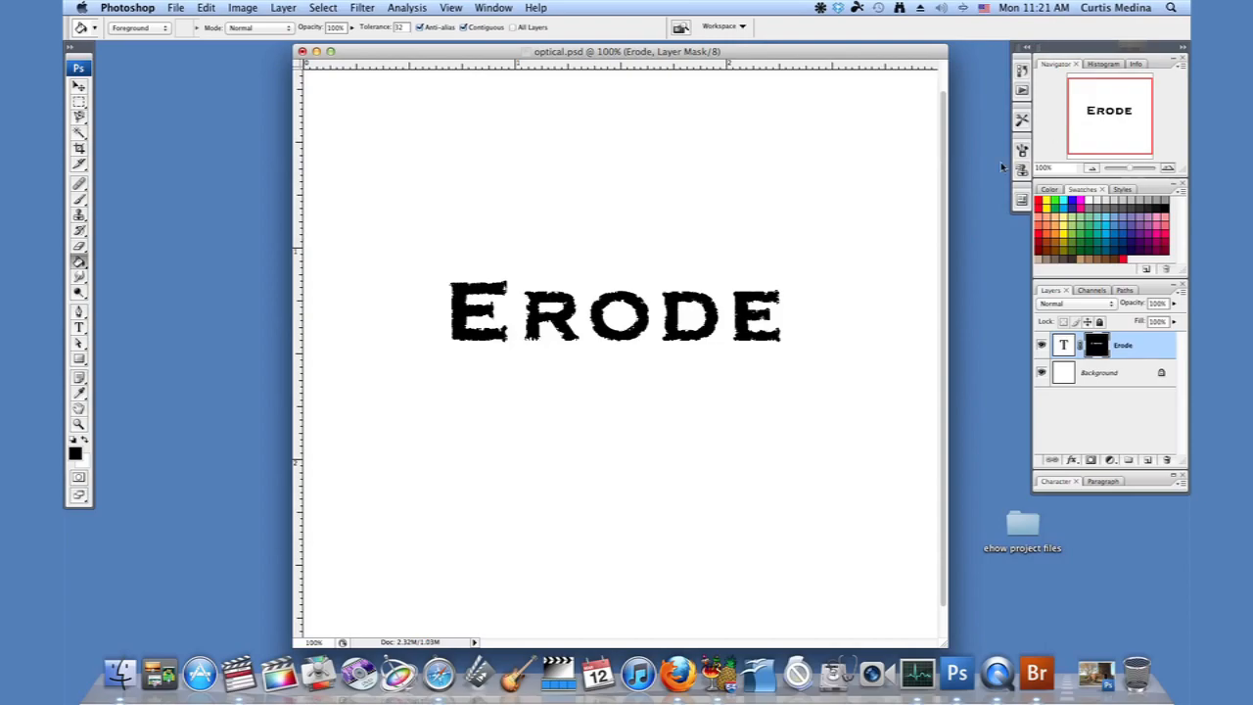
{"action": "mouse_move", "coordinate": [501, 363]}
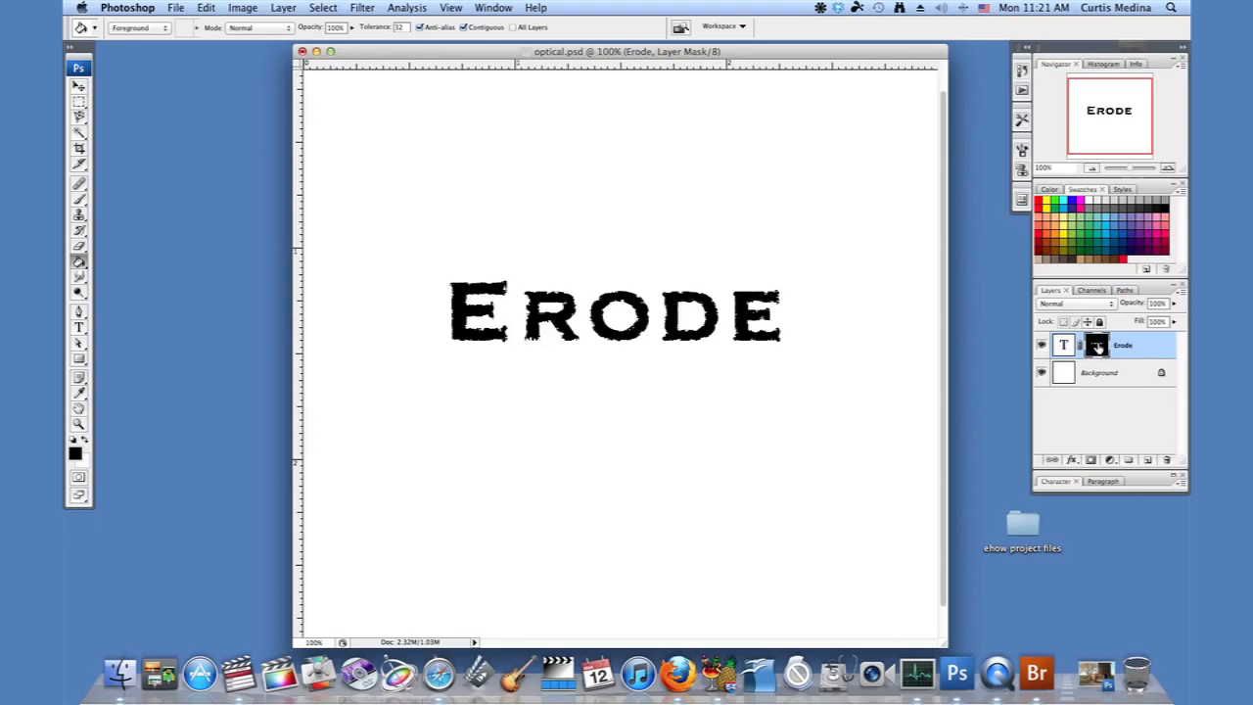
{"action": "right_click", "coordinate": [1097, 345]}
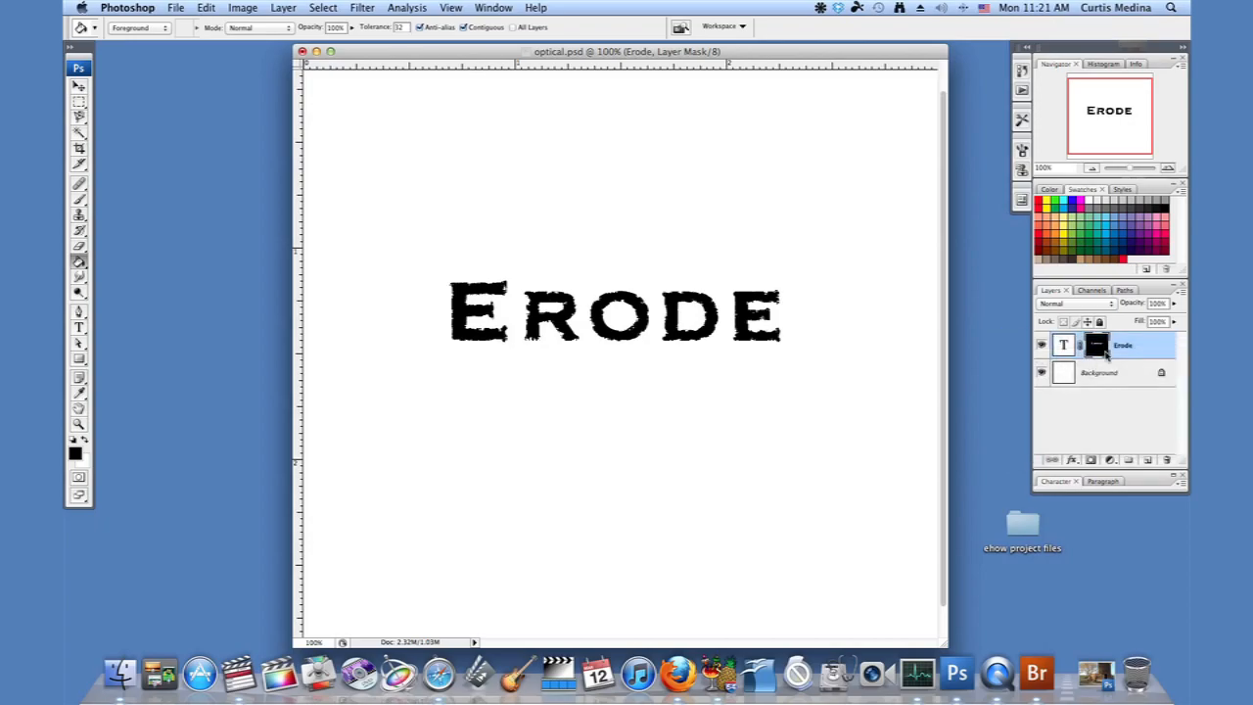
{"action": "left_click", "coordinate": [1096, 344]}
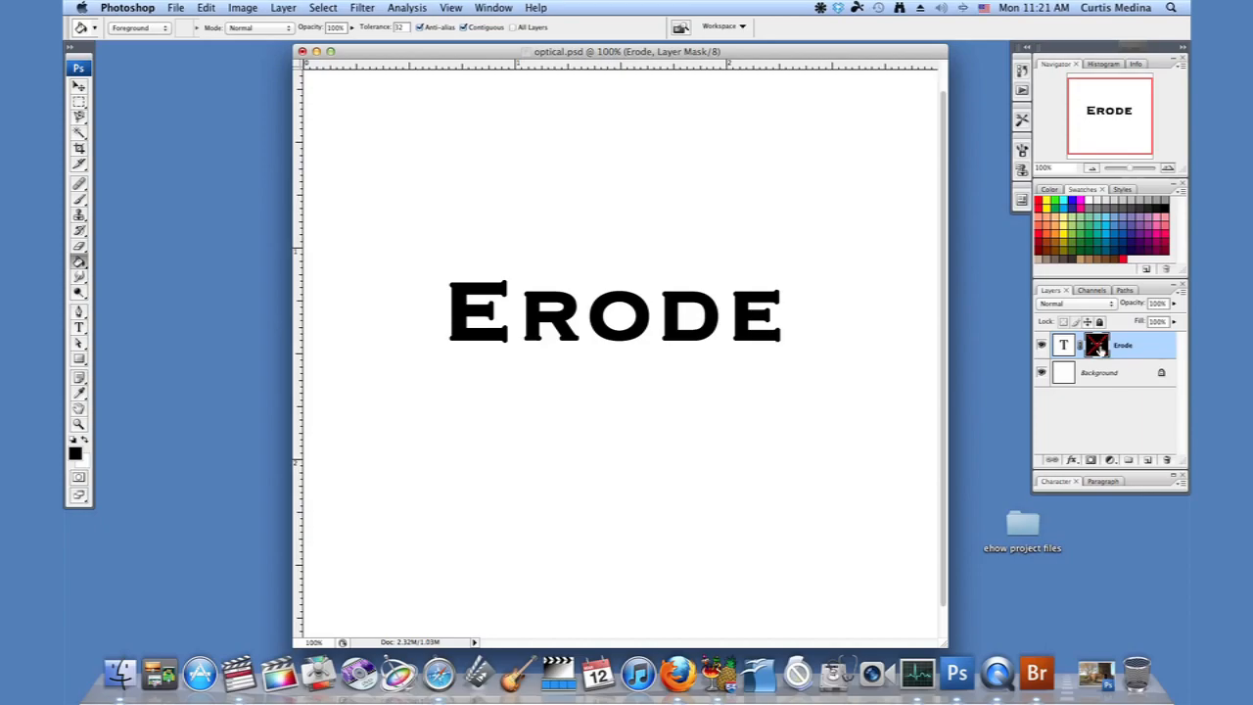
{"action": "right_click", "coordinate": [1097, 345]}
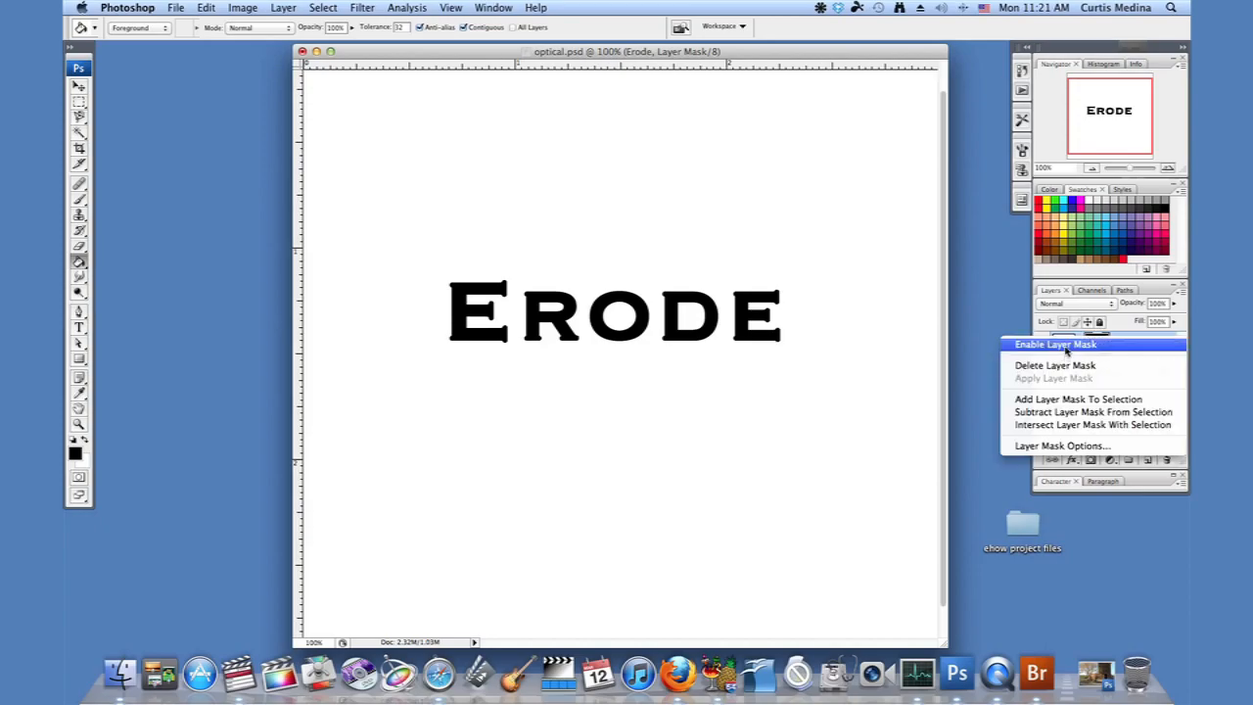
{"action": "left_click", "coordinate": [1056, 345]}
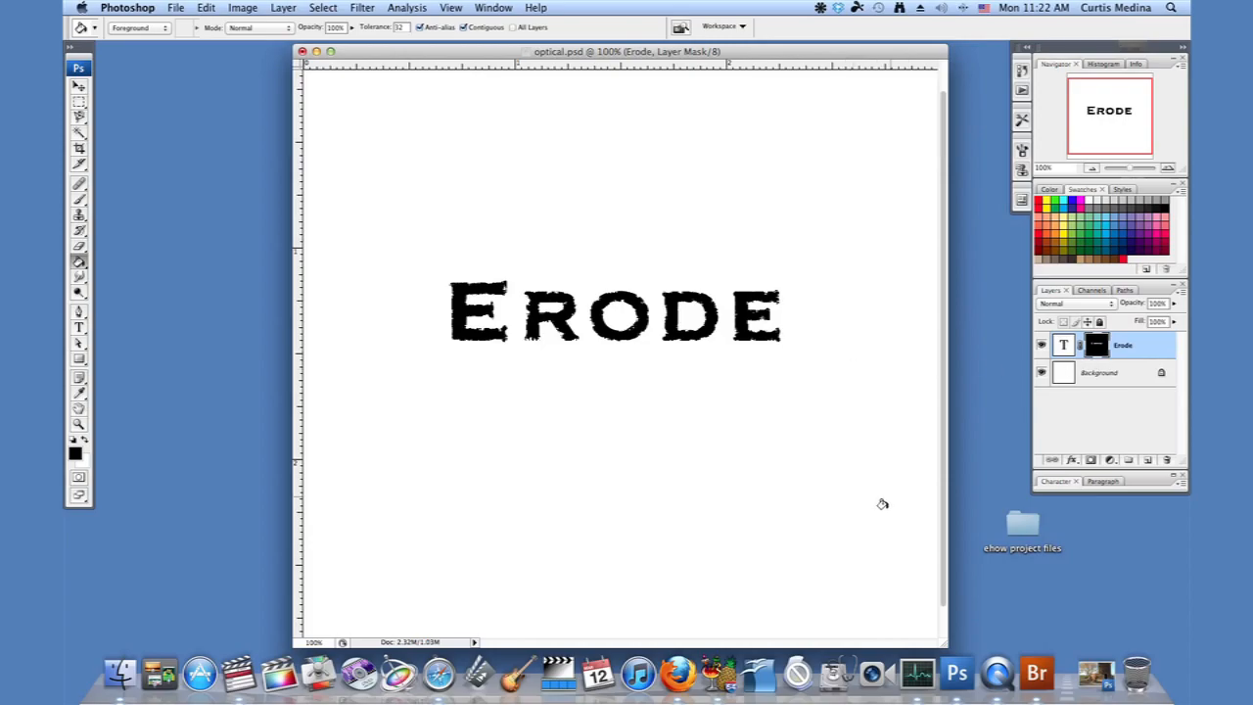
{"action": "mouse_move", "coordinate": [885, 511]}
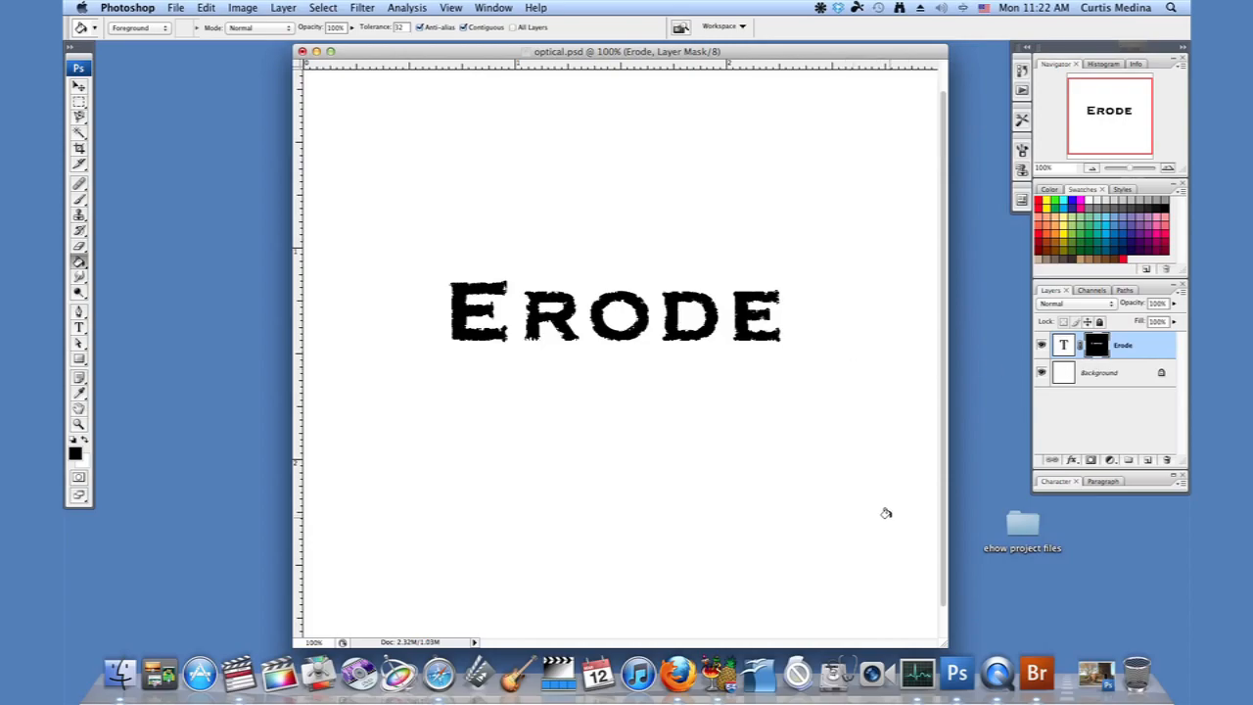